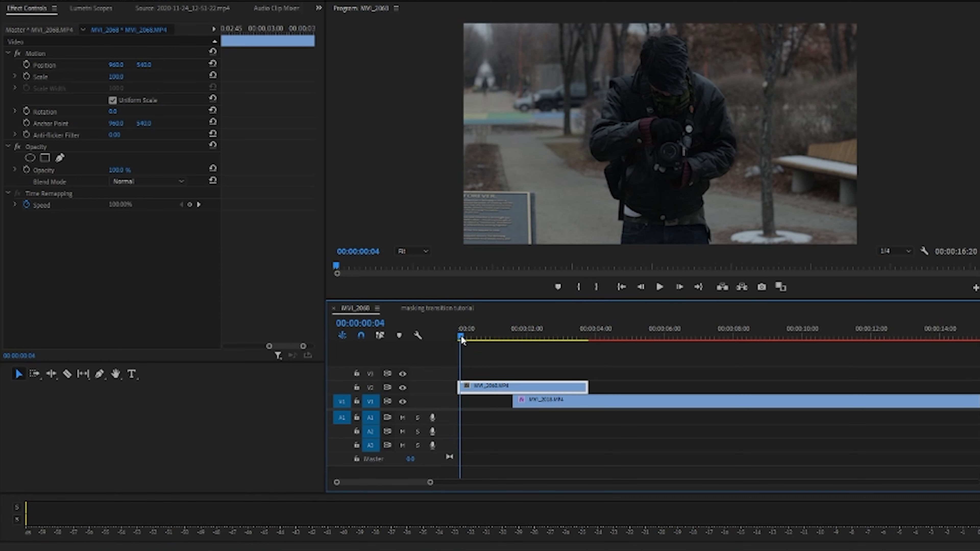
# Scrub the timeline forward to inspect where the V1 and V2 clips overlap.
pyautogui.moveTo(461, 337); pyautogui.dragTo(469, 337)
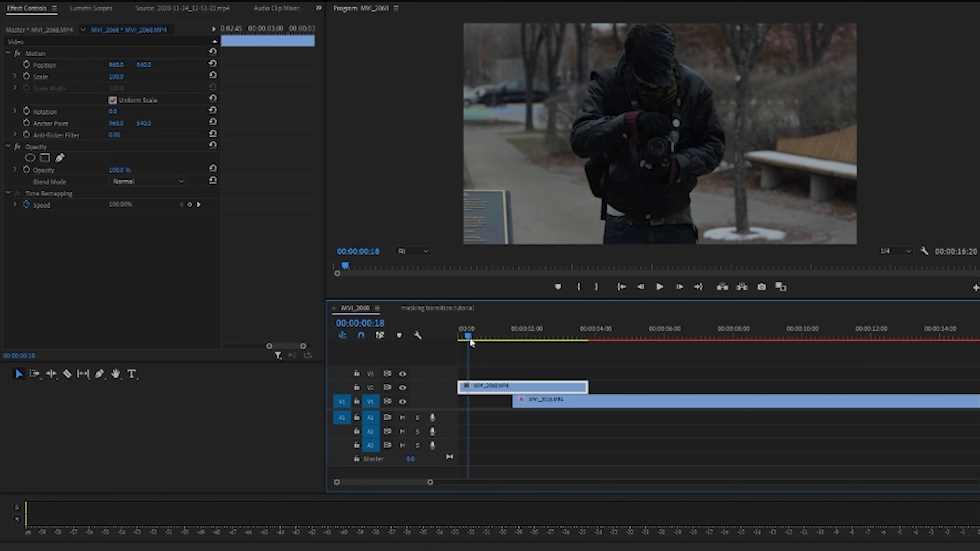
pyautogui.click(538, 337)
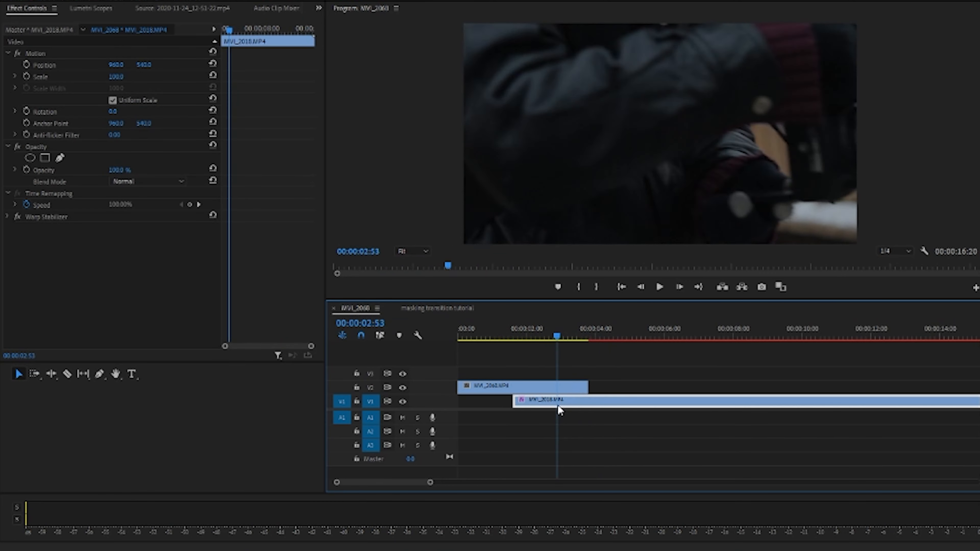
pyautogui.click(533, 336)
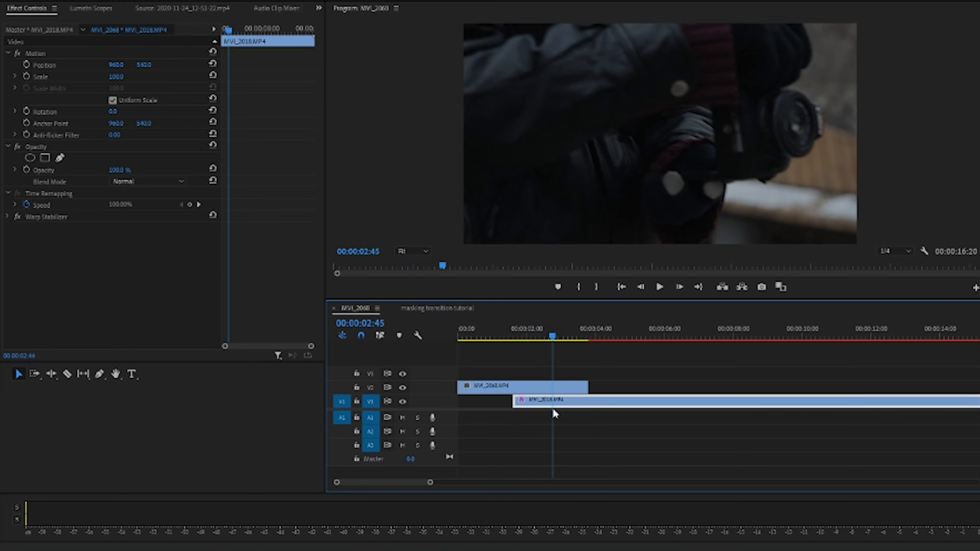
pyautogui.click(560, 335)
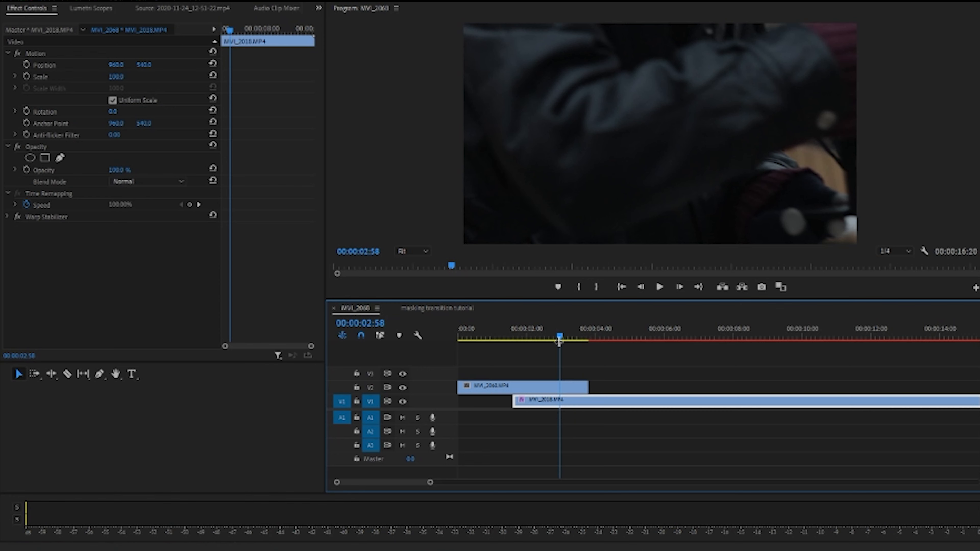
# Park the playhead at 00:00:03:00, just before the V2 clip ends, with its settings showing.
pyautogui.moveTo(560, 336); pyautogui.dragTo(553, 336)
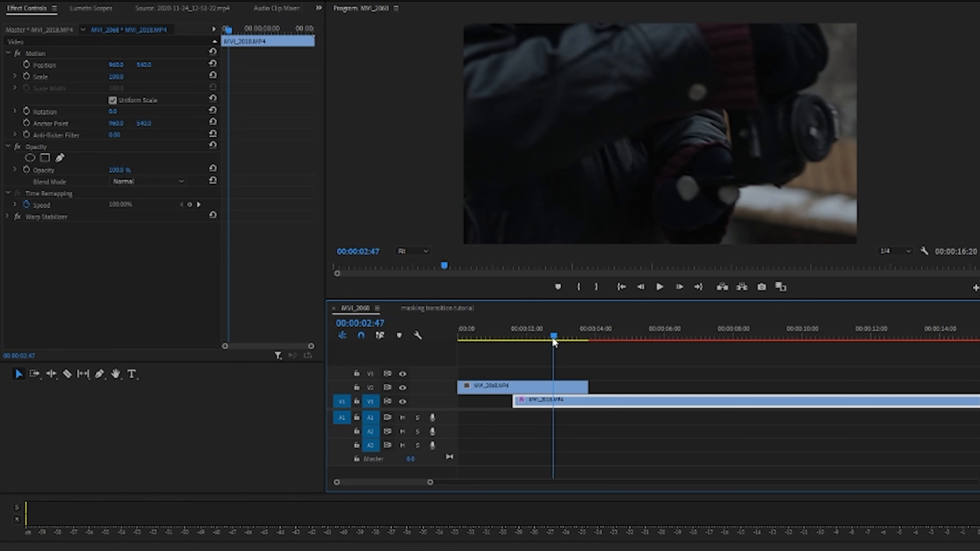
pyautogui.click(562, 336)
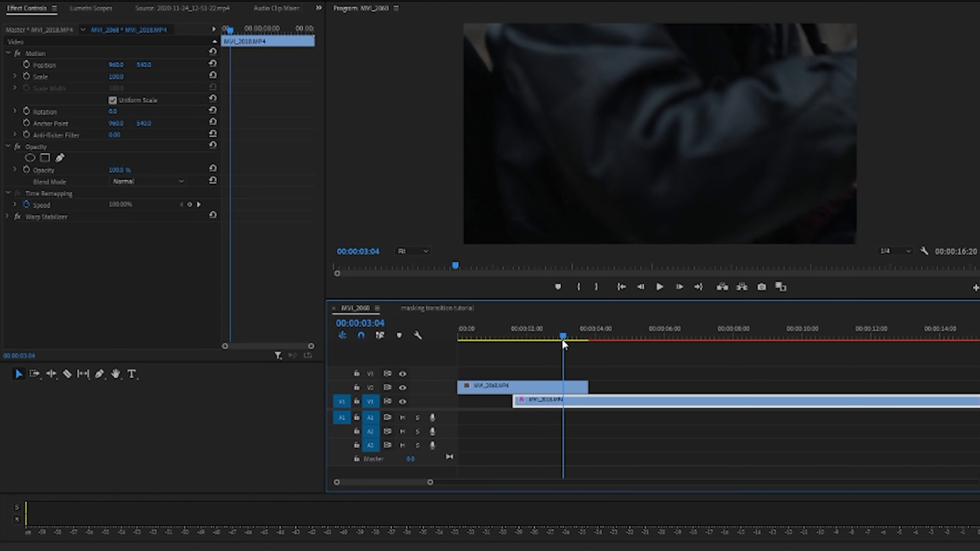
pyautogui.moveTo(498, 31)
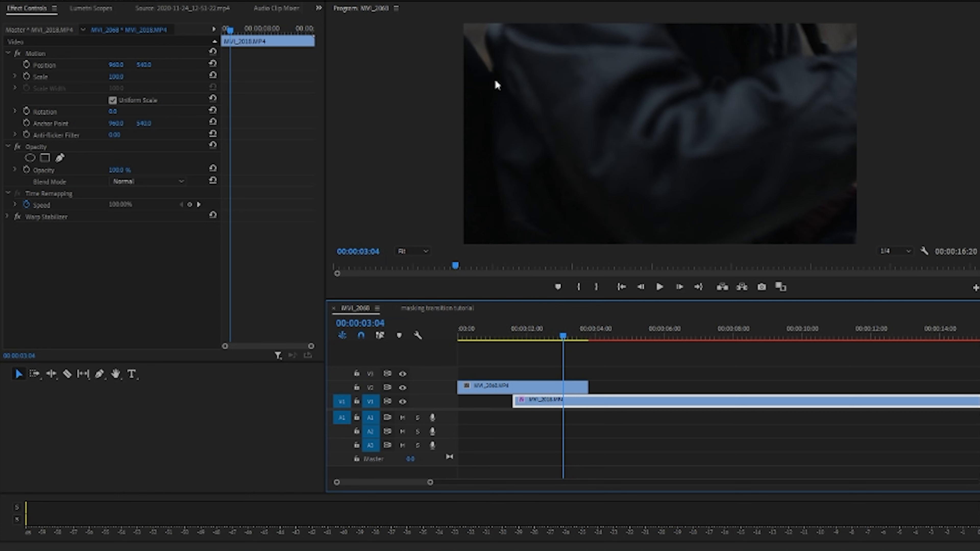
pyautogui.moveTo(496, 19)
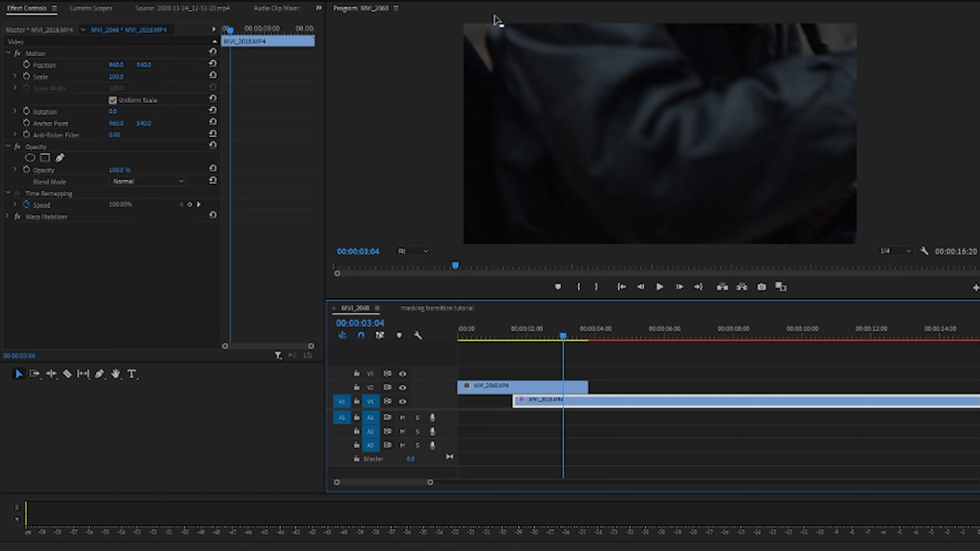
pyautogui.moveTo(570, 317)
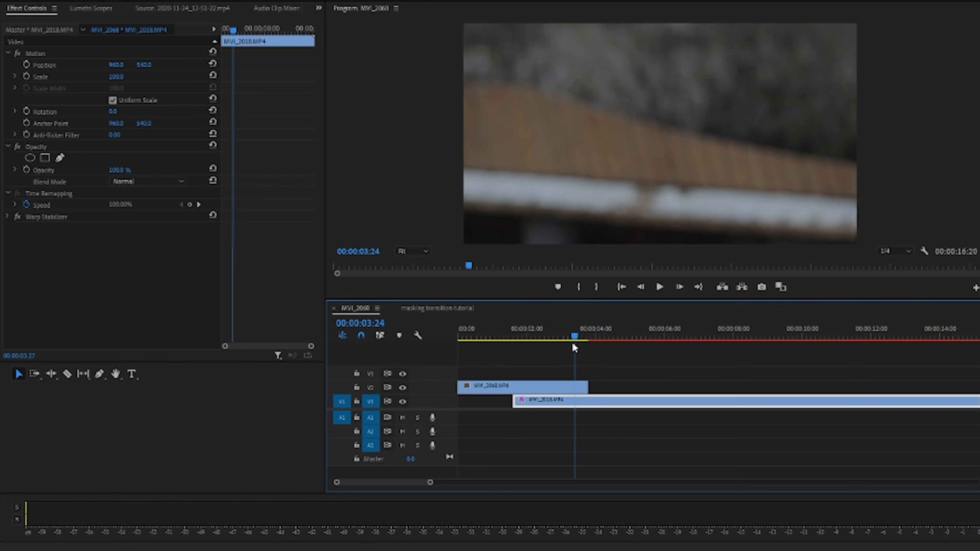
pyautogui.moveTo(572, 335); pyautogui.dragTo(559, 336)
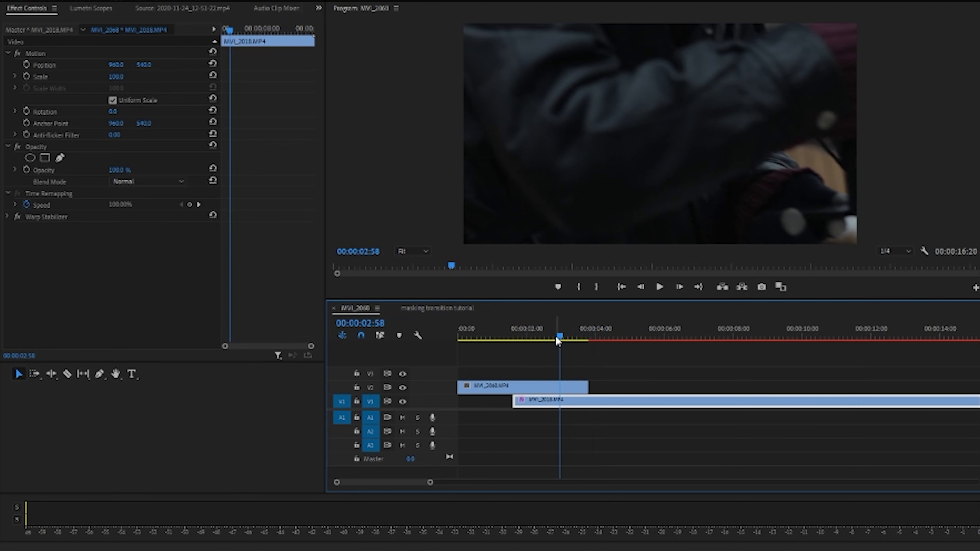
pyautogui.click(521, 386)
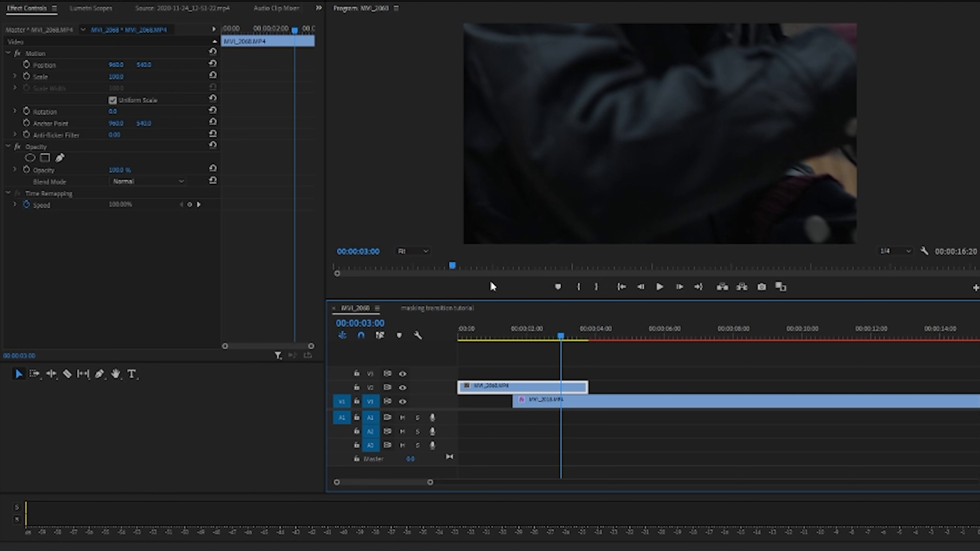
pyautogui.moveTo(64, 139)
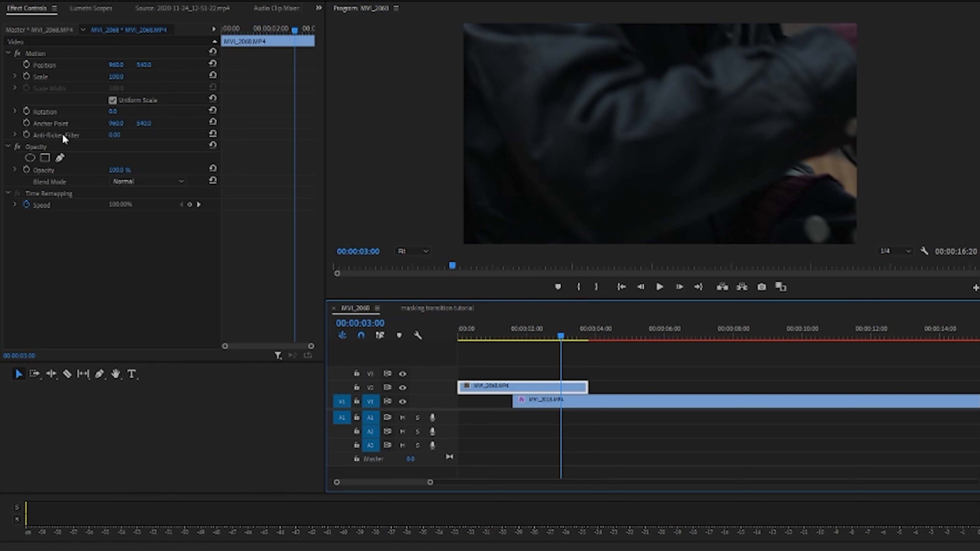
pyautogui.moveTo(73, 155)
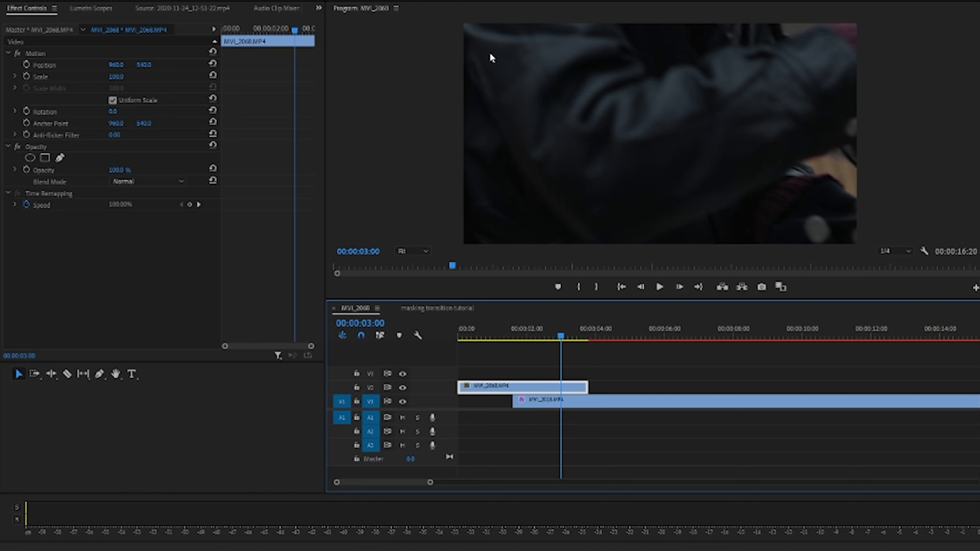
pyautogui.moveTo(457, 34)
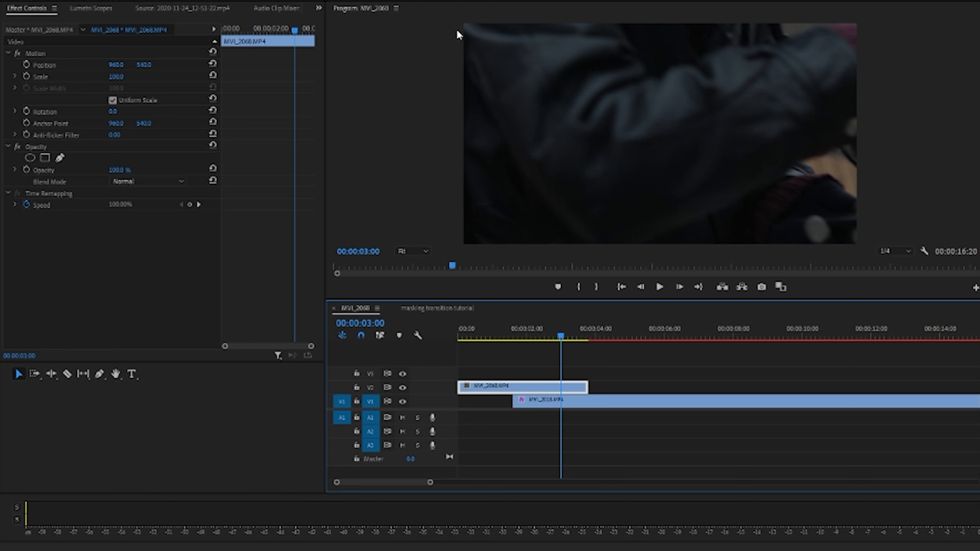
pyautogui.moveTo(461, 86)
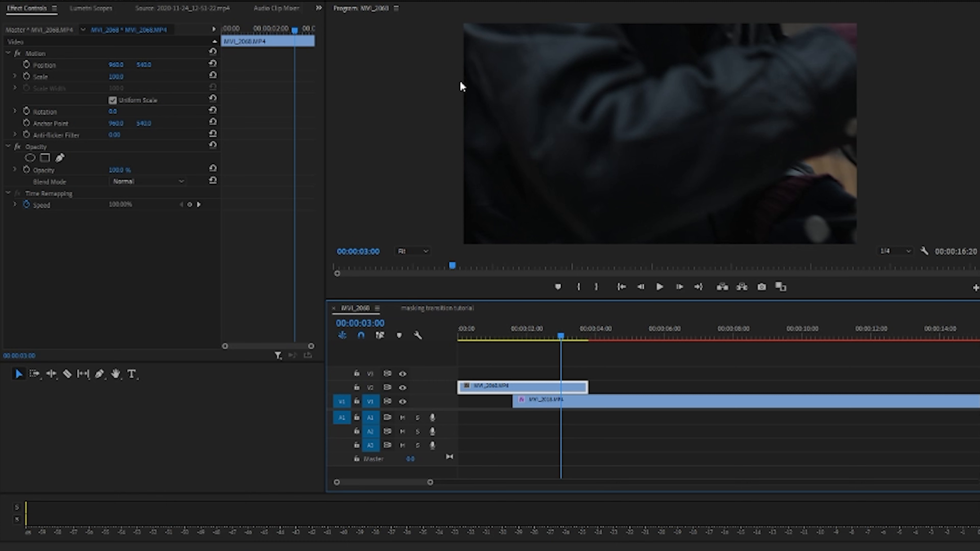
pyautogui.moveTo(398, 83)
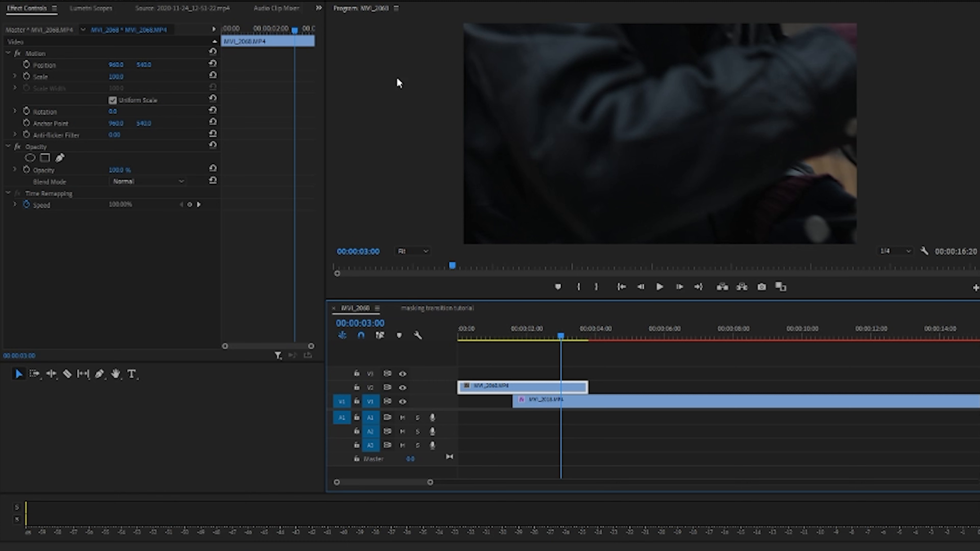
pyautogui.moveTo(442, 34)
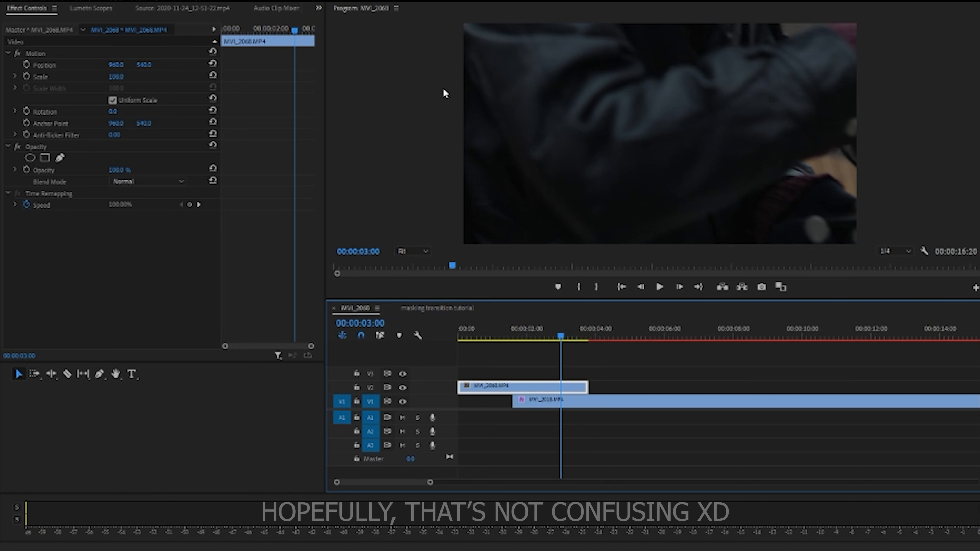
pyautogui.moveTo(417, 172)
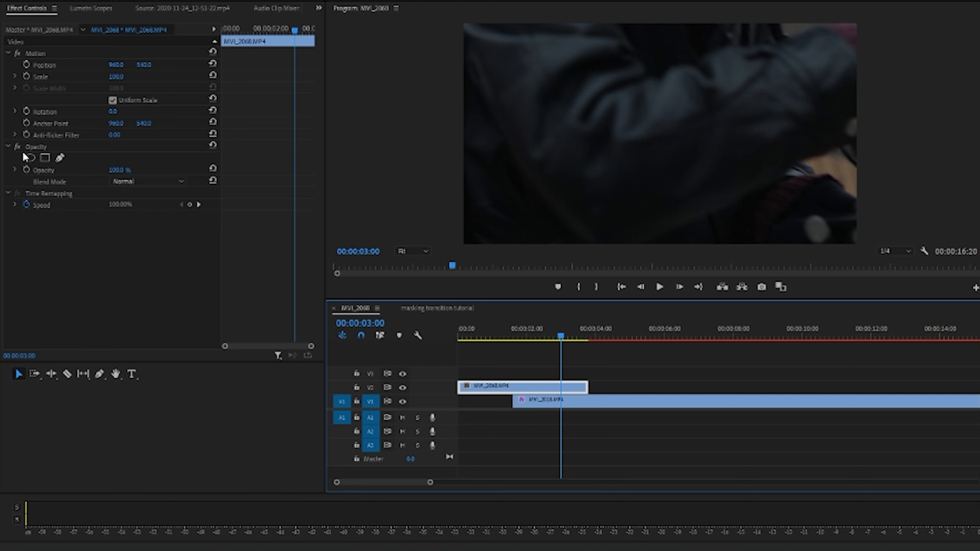
pyautogui.moveTo(45, 157)
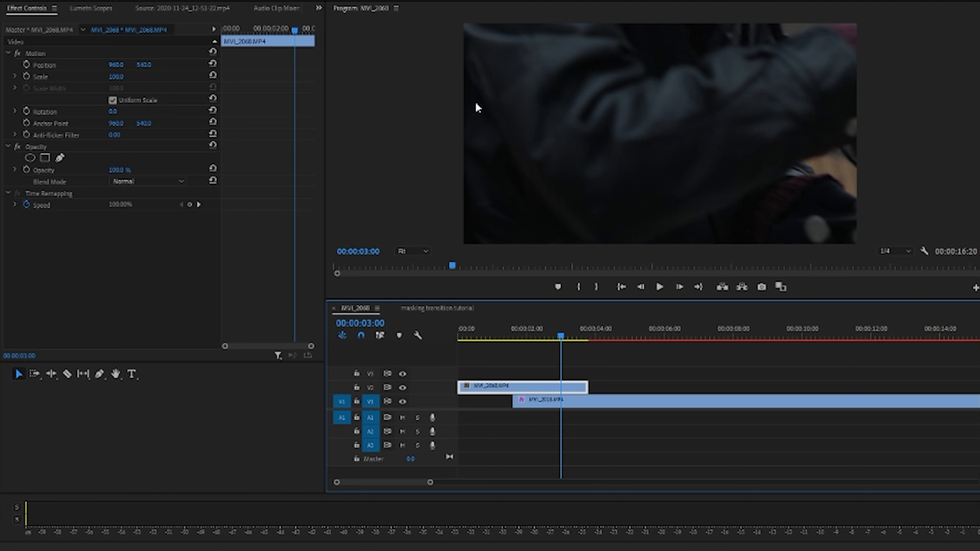
pyautogui.moveTo(504, 48)
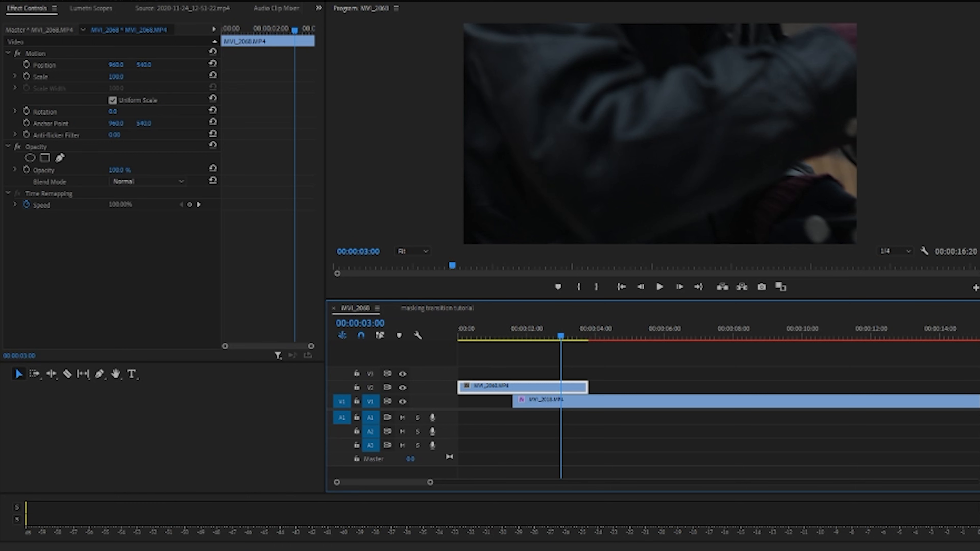
pyautogui.moveTo(474, 36)
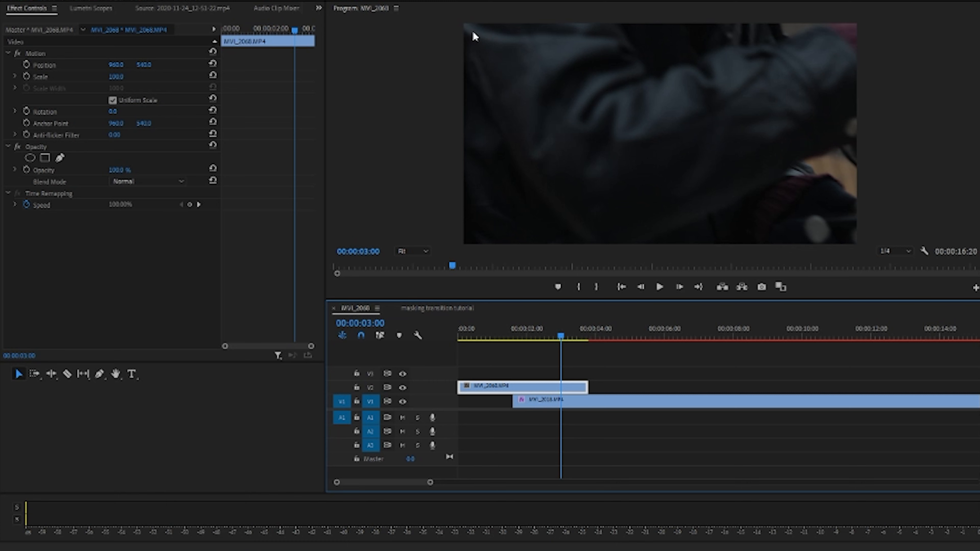
pyautogui.moveTo(70, 164)
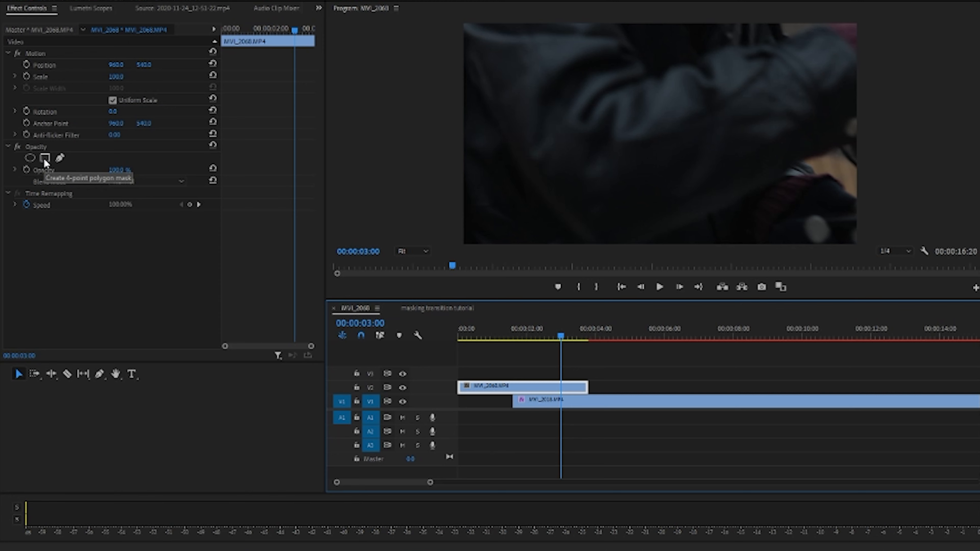
# Add a 4-point polygon mask as a tall strip at the frame's left edge and keyframe its Mask Path at 00:00:03:00.
pyautogui.click(45, 157)
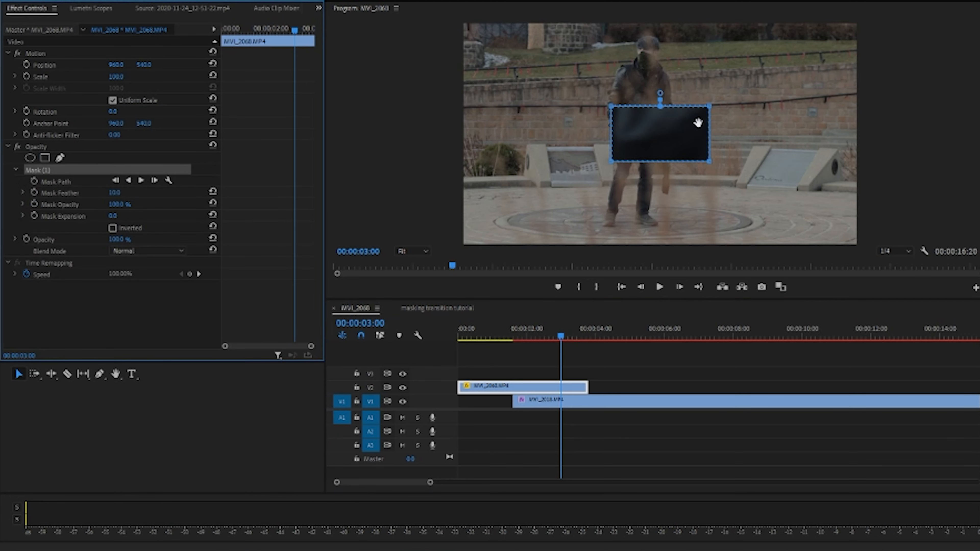
pyautogui.moveTo(656, 134); pyautogui.dragTo(436, 87)
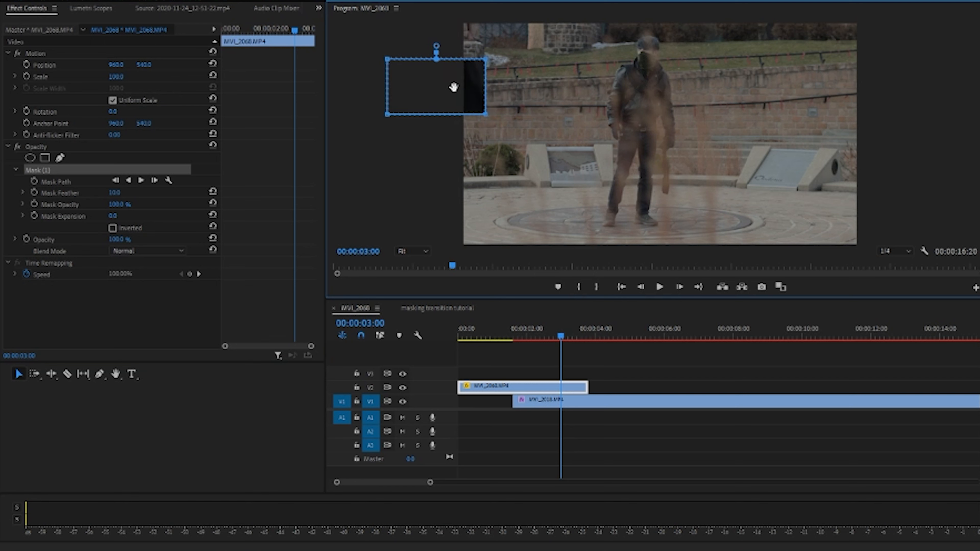
pyautogui.moveTo(453, 86); pyautogui.dragTo(424, 86)
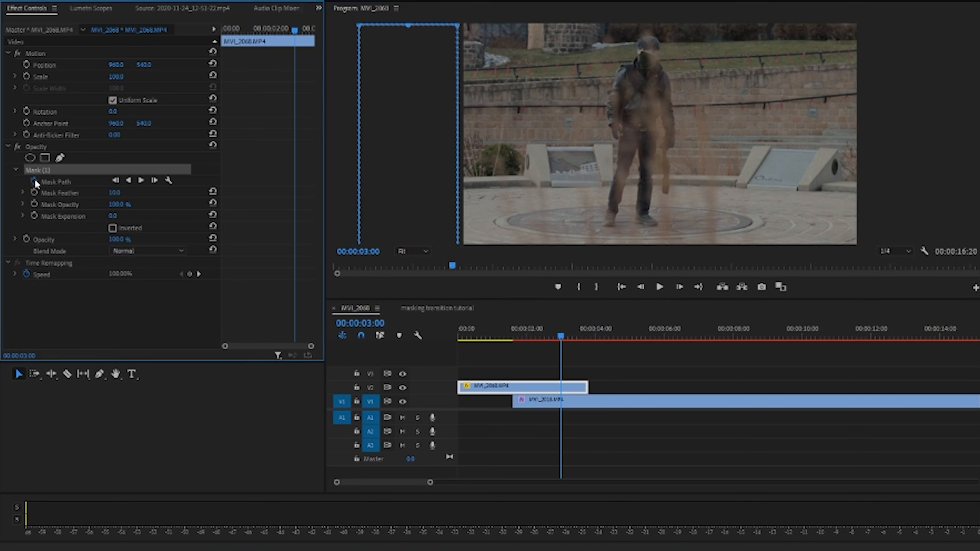
pyautogui.click(34, 181)
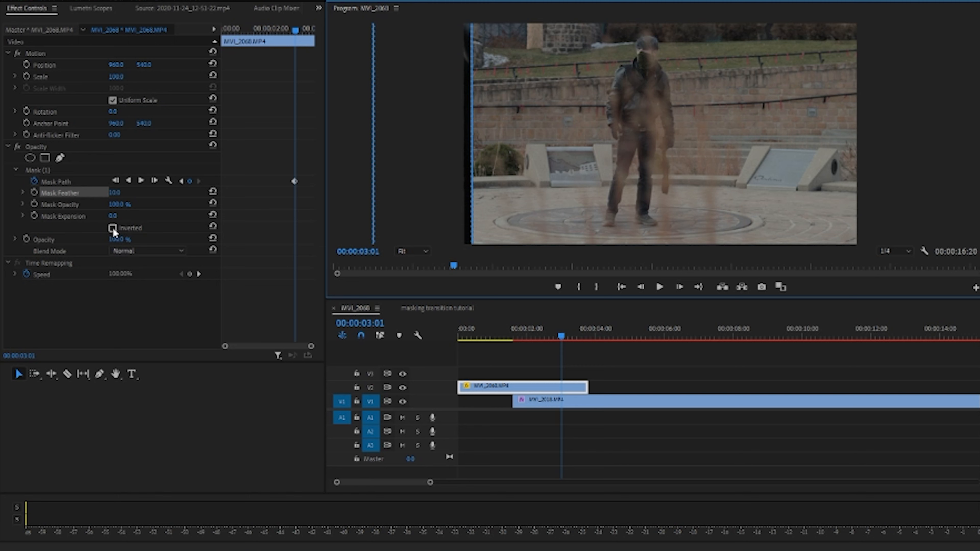
# Enable Inverted on Mask (1) so the V2 jacket footage shows outside the left strip.
pyautogui.click(112, 228)
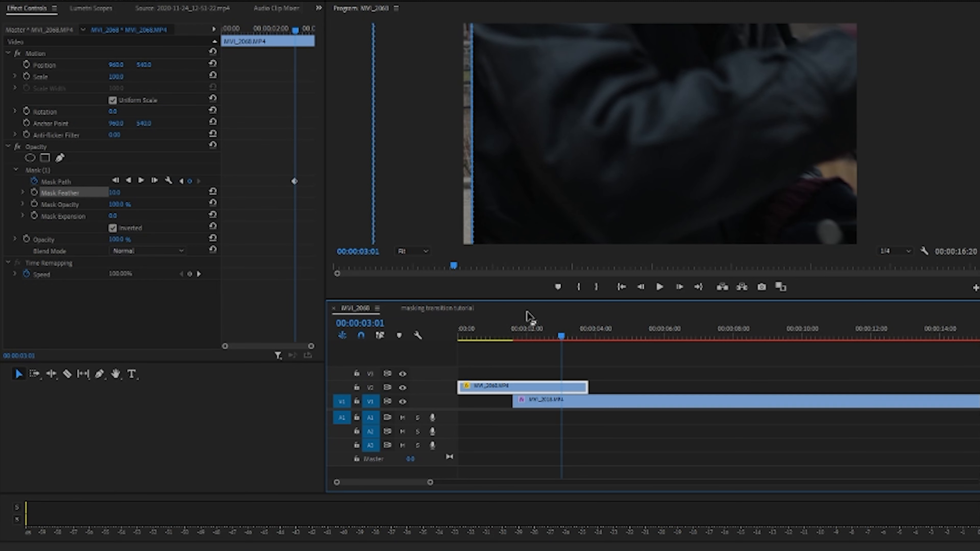
pyautogui.moveTo(563, 307)
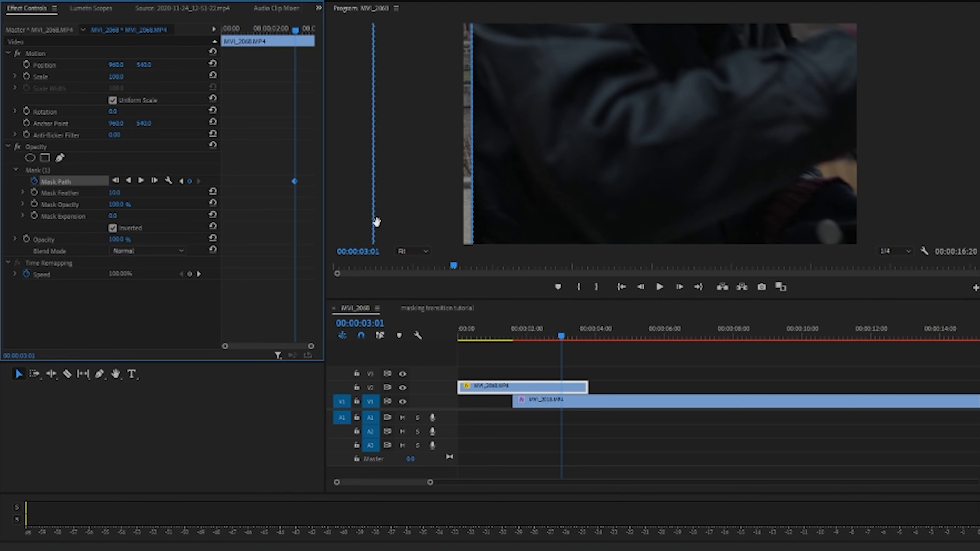
pyautogui.moveTo(575, 316)
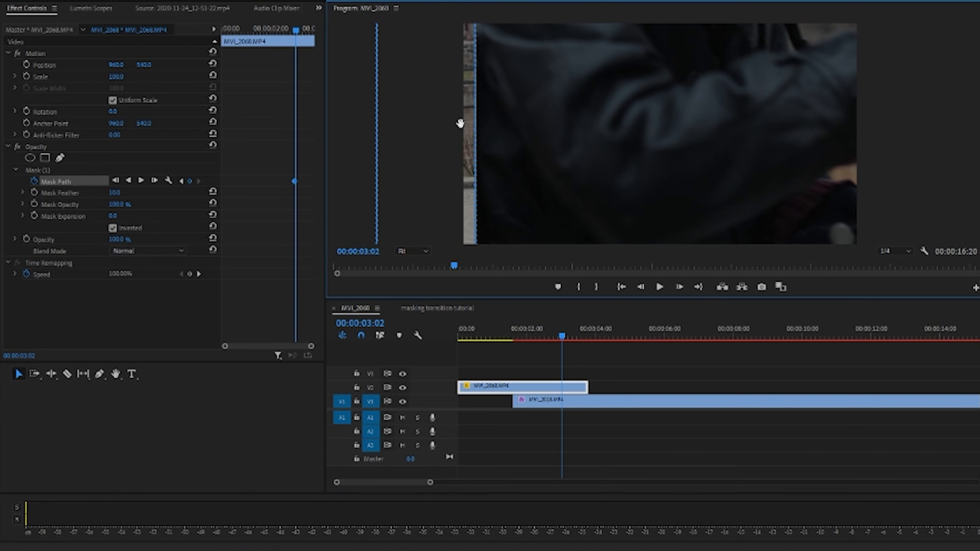
pyautogui.moveTo(571, 316)
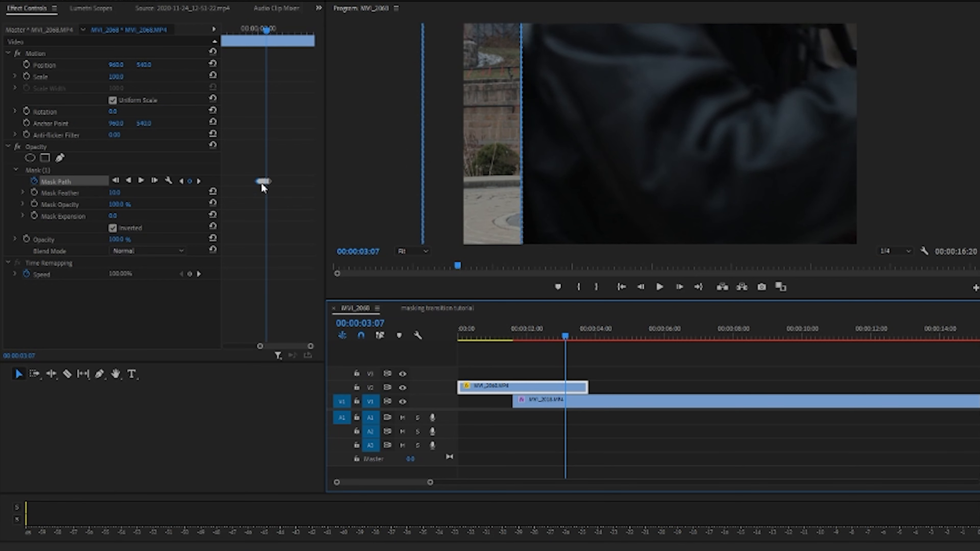
pyautogui.moveTo(506, 99)
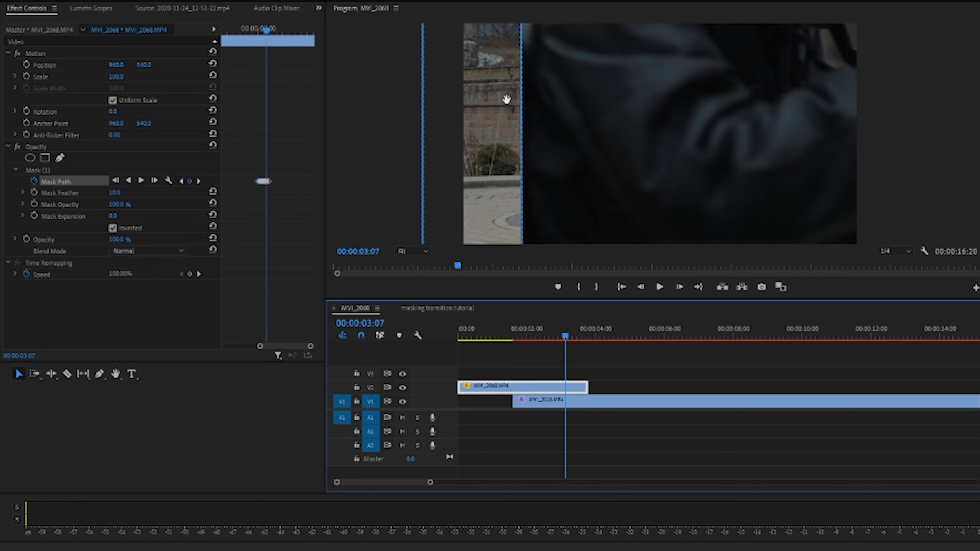
pyautogui.moveTo(754, 130)
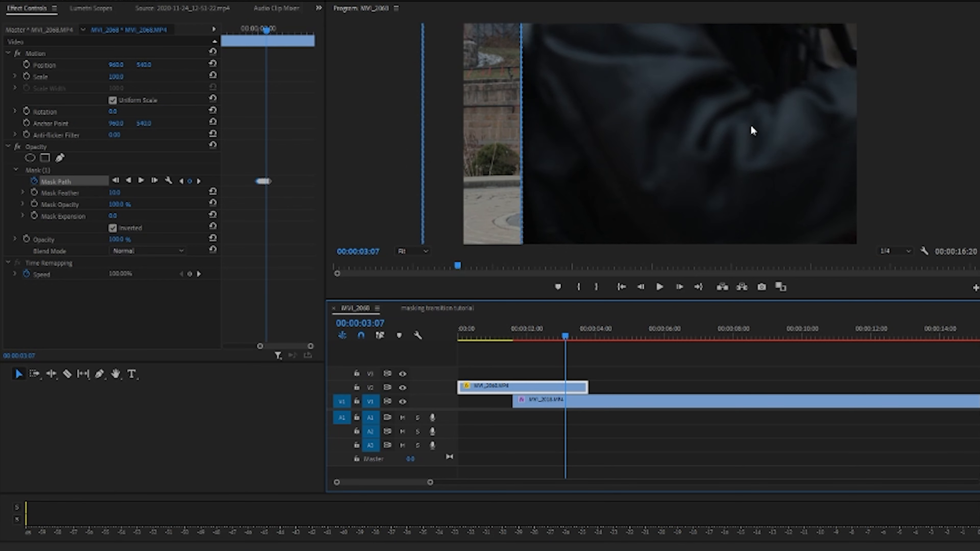